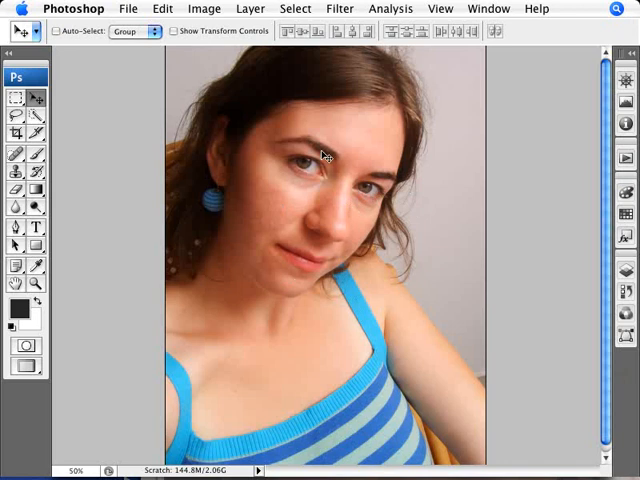
{"action": "mouse_move", "coordinate": [295, 205]}
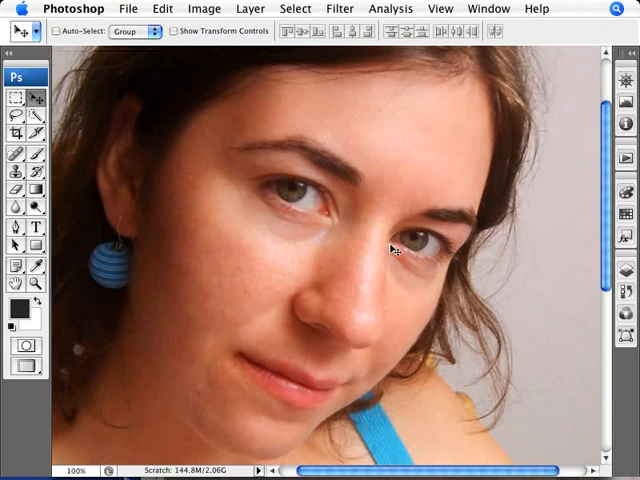
{"action": "mouse_move", "coordinate": [371, 338]}
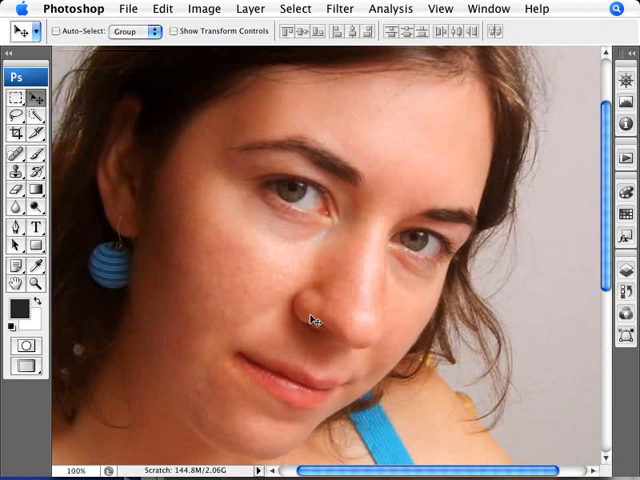
{"action": "mouse_move", "coordinate": [348, 312]}
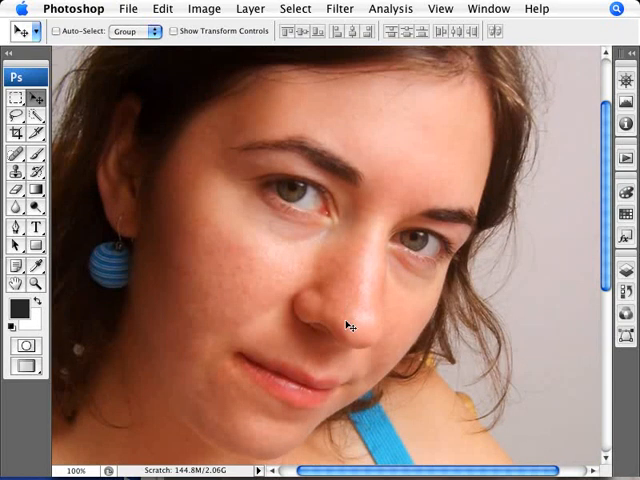
{"action": "mouse_move", "coordinate": [362, 327]}
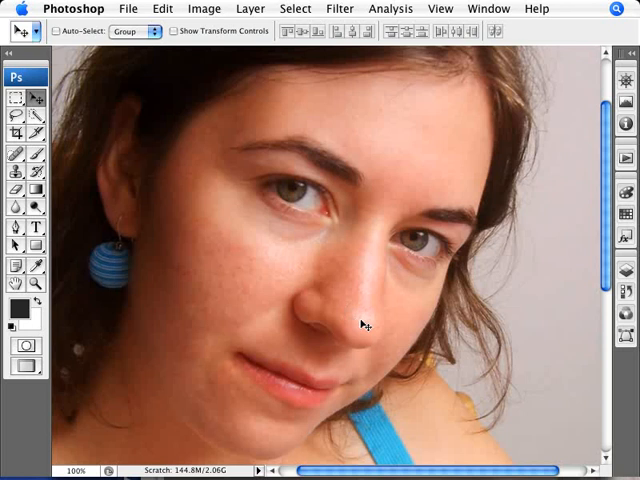
{"action": "mouse_move", "coordinate": [369, 379]}
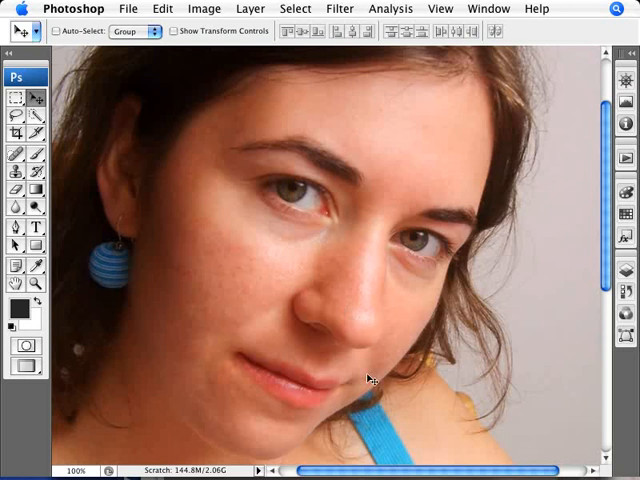
{"action": "mouse_move", "coordinate": [345, 337]}
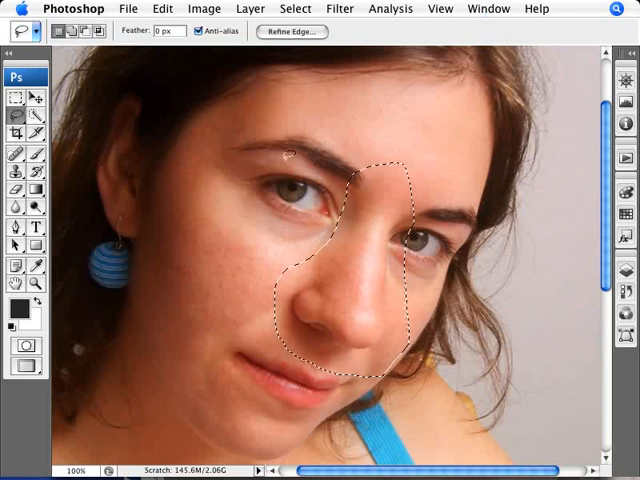
- Feather the nose selection by 20 pixels
{"action": "left_click", "coordinate": [295, 8]}
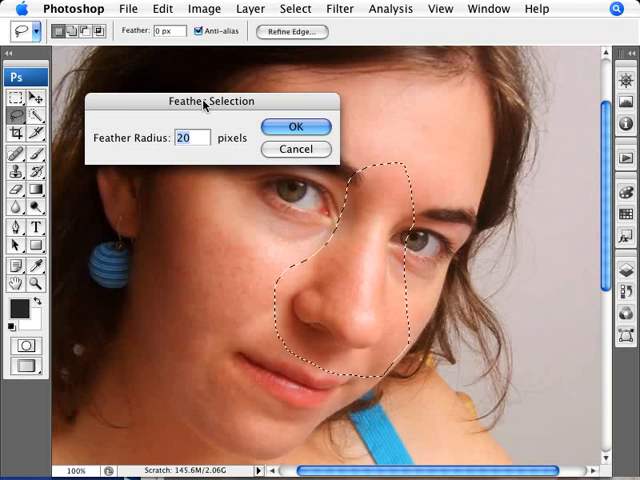
{"action": "left_click", "coordinate": [296, 126]}
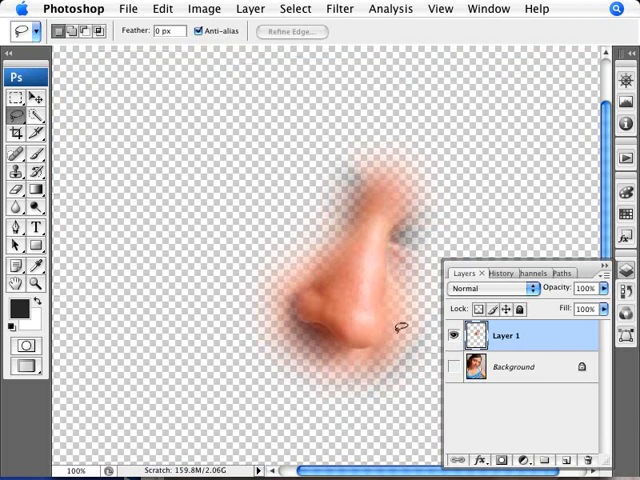
{"action": "mouse_move", "coordinate": [384, 255]}
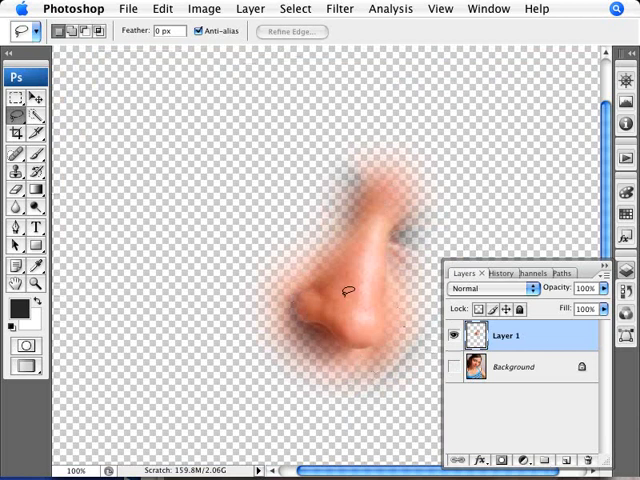
- Turn the Background layer's visibility back on to show the full portrait
{"action": "left_click", "coordinate": [457, 366]}
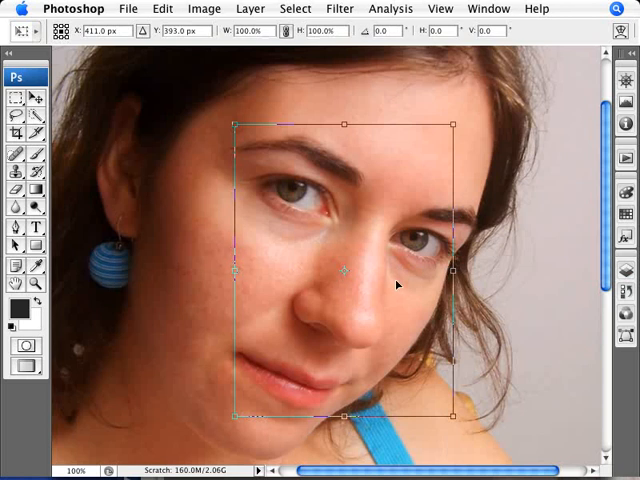
{"action": "mouse_move", "coordinate": [438, 370]}
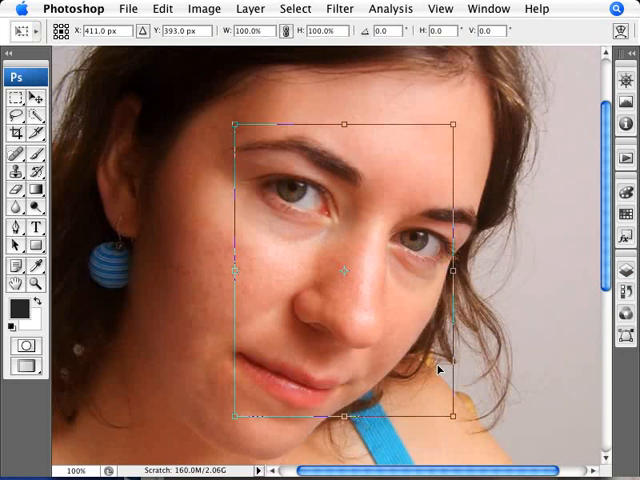
- Shrink the copied nose layer to 95% with Free Transform and commit it
{"action": "left_click_drag", "start_coordinate": [454, 270], "coordinate": [447, 270]}
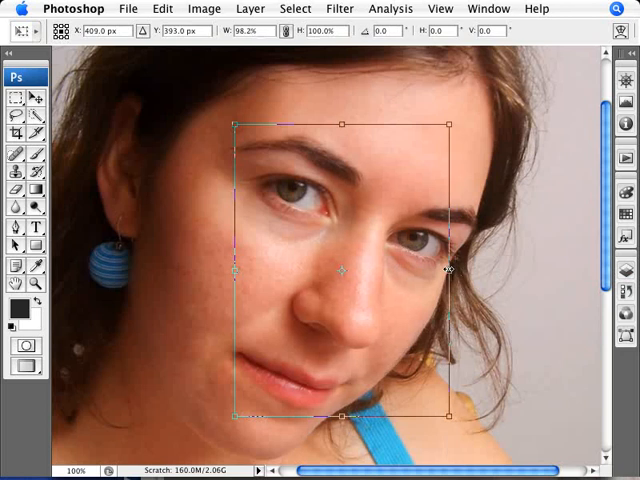
{"action": "left_click_drag", "start_coordinate": [452, 270], "coordinate": [422, 270]}
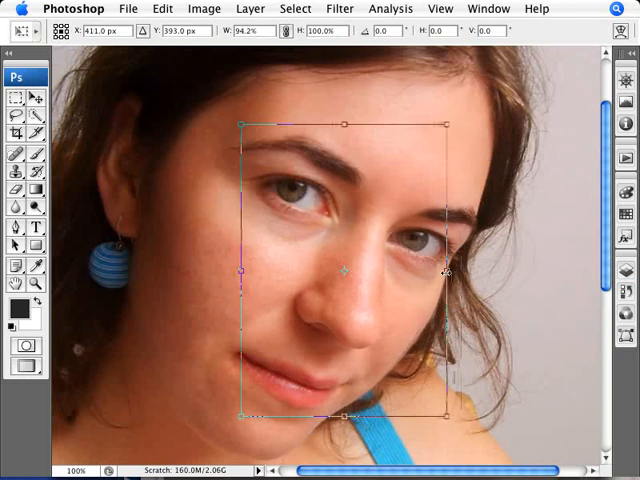
{"action": "left_click_drag", "start_coordinate": [446, 271], "coordinate": [461, 279]}
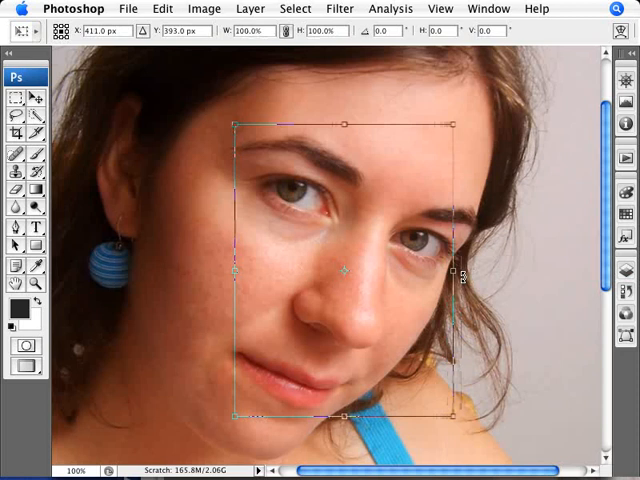
{"action": "left_click_drag", "start_coordinate": [342, 125], "coordinate": [342, 143]}
{"action": "type", "text": "95"}
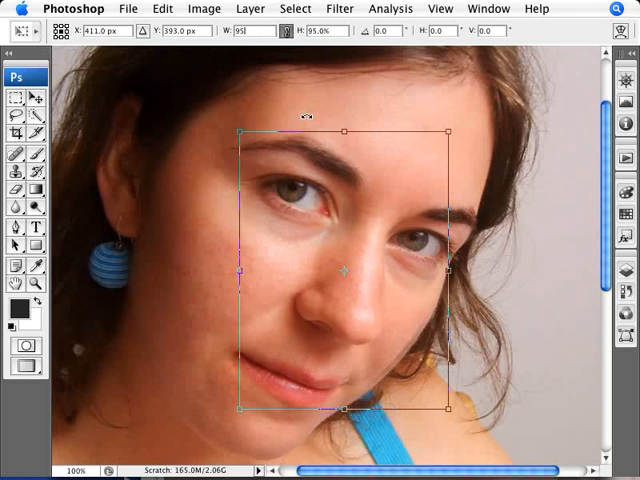
{"action": "left_click", "coordinate": [488, 8]}
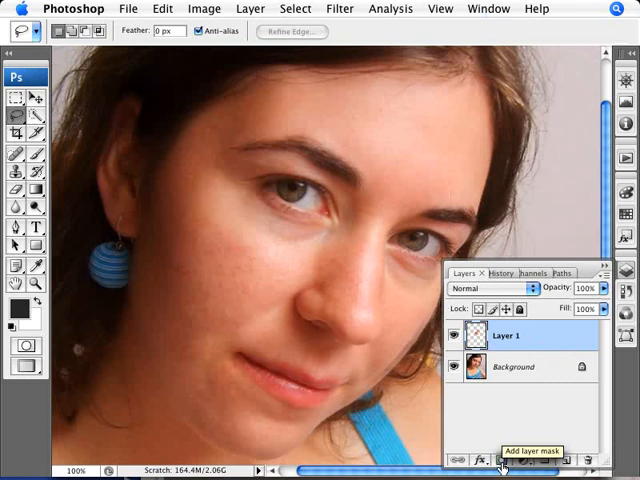
- Add a layer mask to the nose layer
{"action": "left_click", "coordinate": [502, 460]}
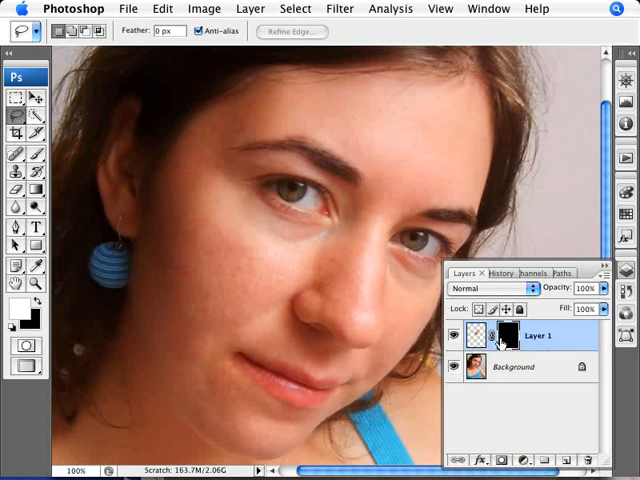
{"action": "mouse_move", "coordinate": [506, 336]}
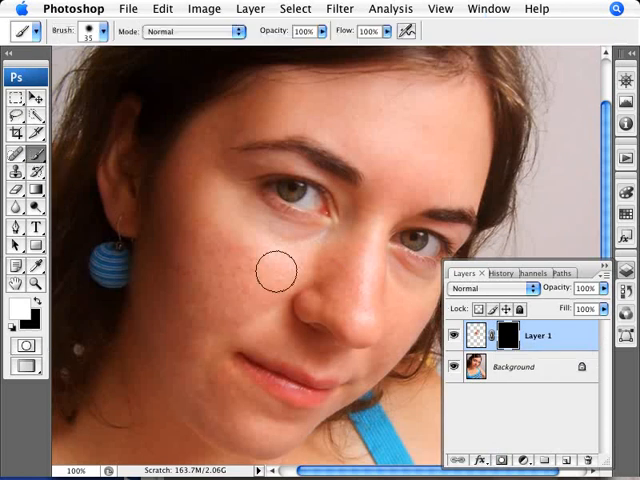
{"action": "mouse_move", "coordinate": [255, 225]}
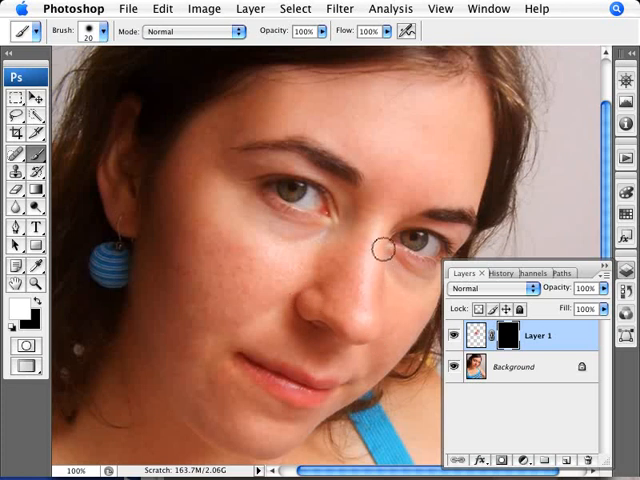
{"action": "mouse_move", "coordinate": [388, 211]}
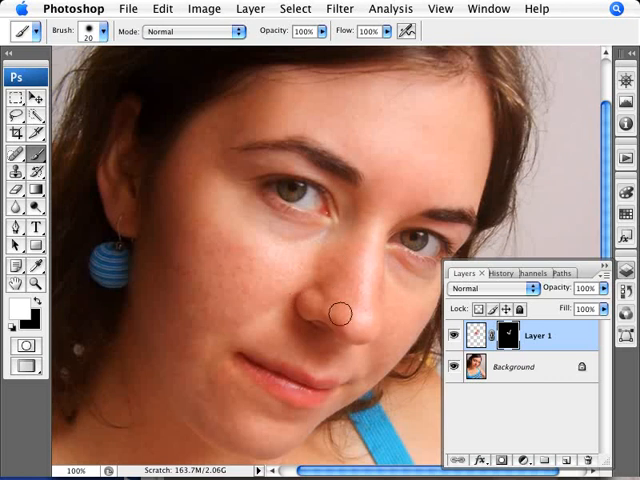
{"action": "mouse_move", "coordinate": [373, 319]}
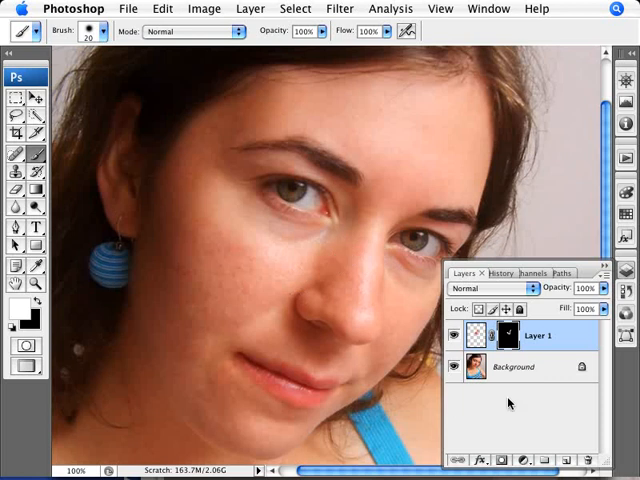
{"action": "mouse_move", "coordinate": [459, 335]}
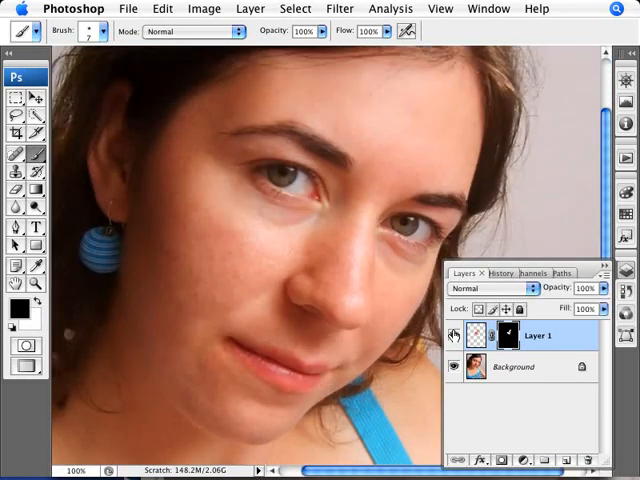
{"action": "mouse_move", "coordinate": [455, 335]}
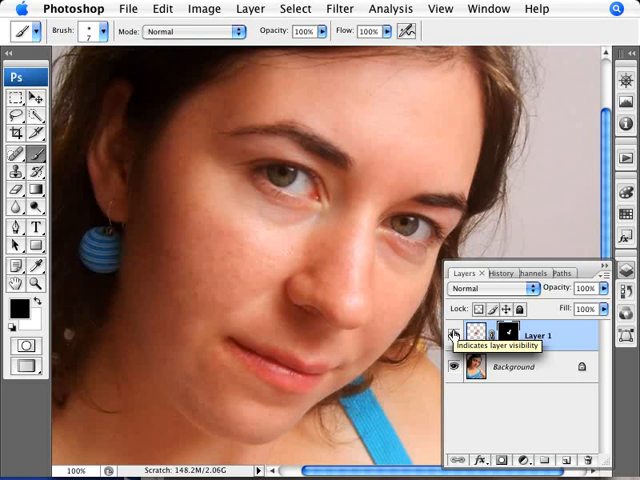